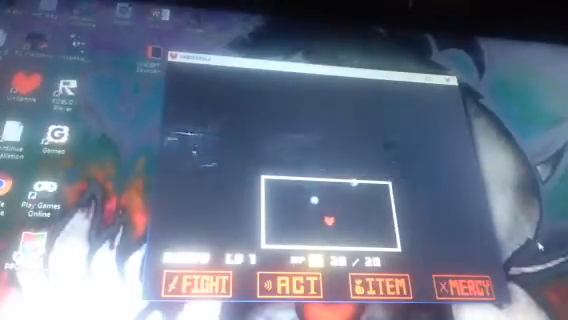
# - Survive the enemy attack round and bring up the ACT list beginning with Check
pyautogui.click(300, 288)
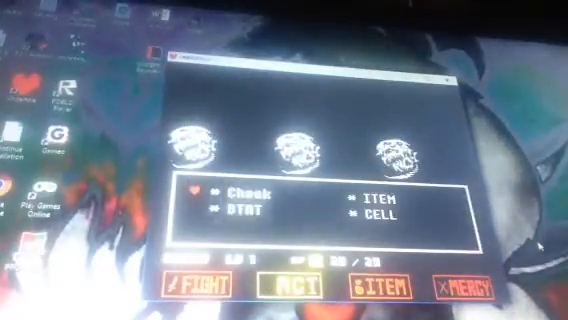